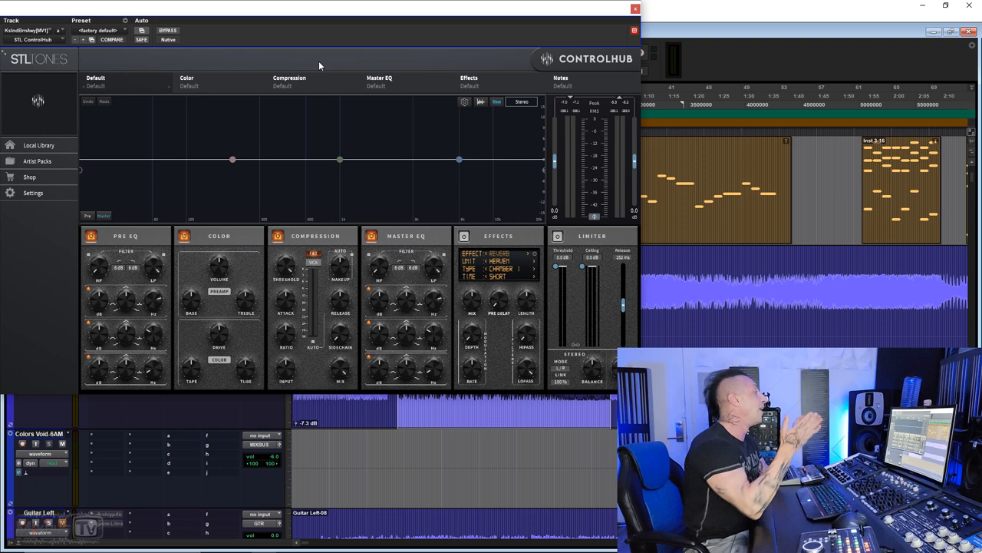
Show the Settings options, then expand the Artist Packs list in the sidebar
{"action": "left_click", "coordinate": [36, 161]}
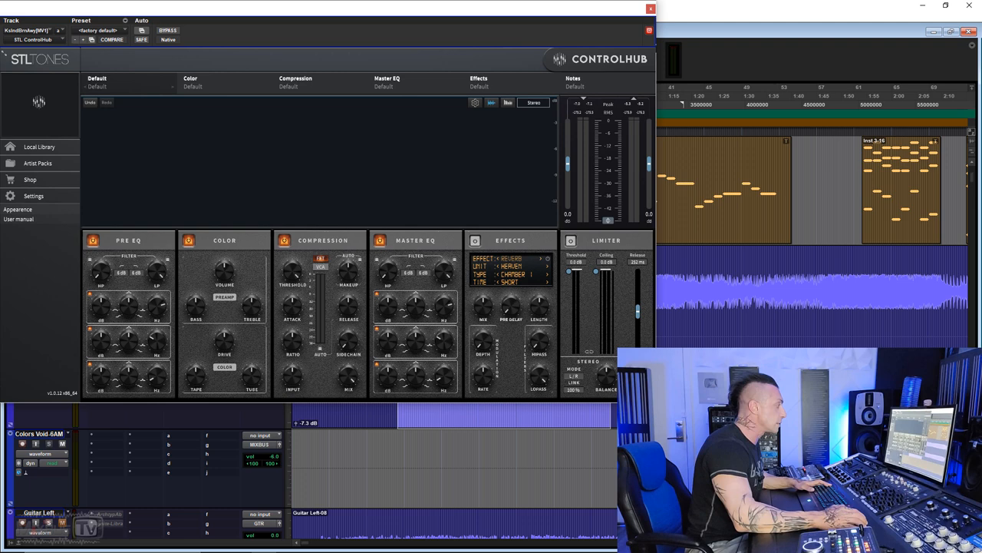
{"action": "left_click", "coordinate": [19, 211]}
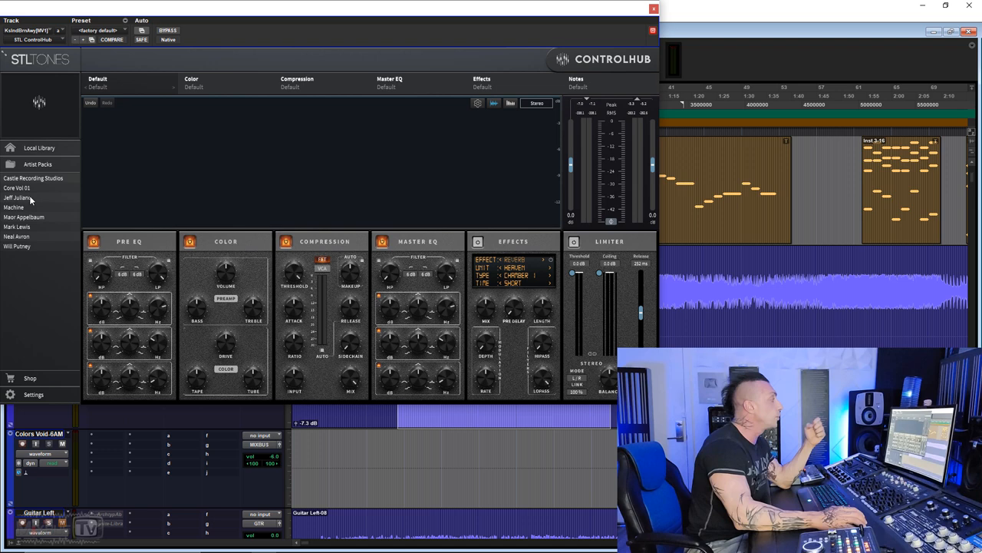
Load a Jeff Juliano Mix Bus/Master preset, then replace it with a Neal Avron preset
{"action": "left_click", "coordinate": [17, 197]}
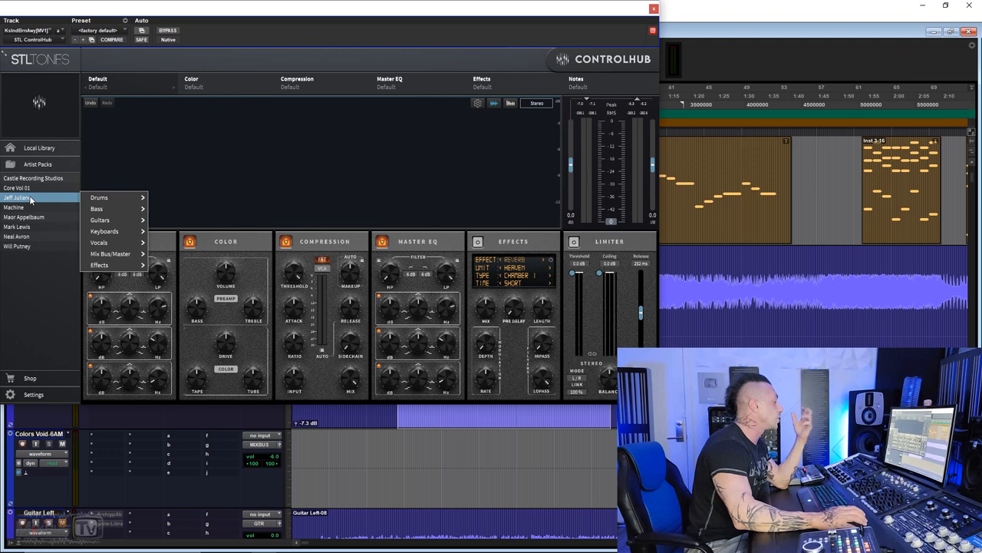
{"action": "left_click", "coordinate": [111, 254]}
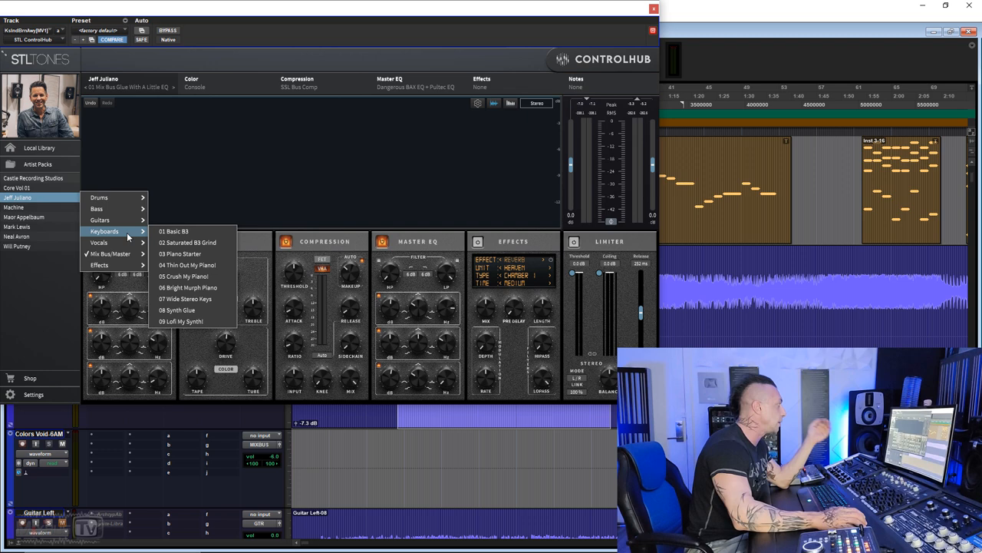
{"action": "left_click", "coordinate": [227, 154]}
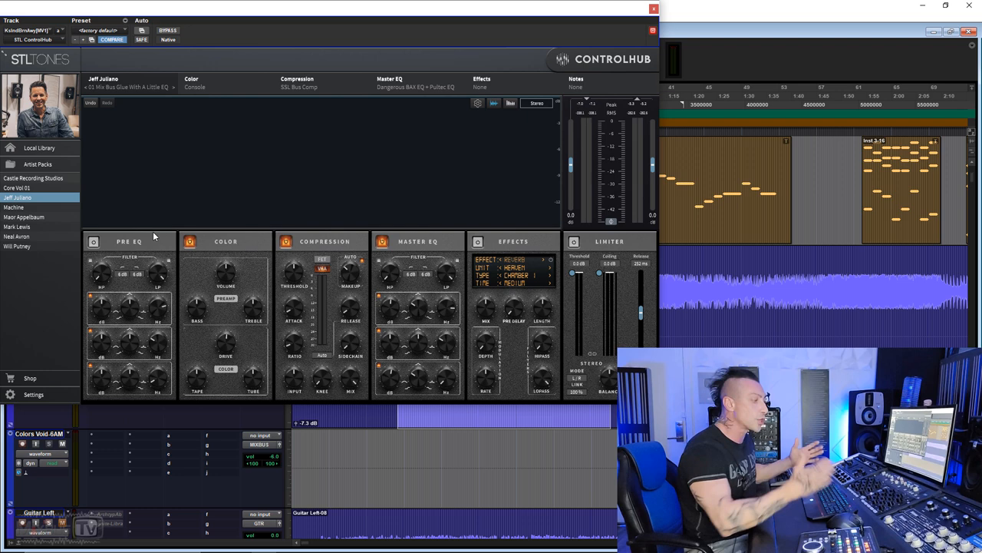
{"action": "left_click", "coordinate": [16, 236]}
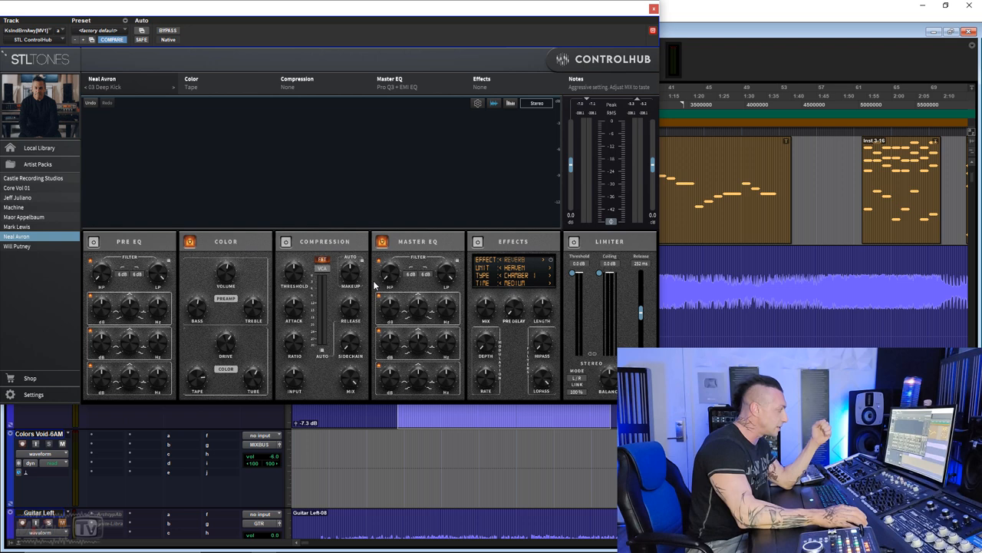
{"action": "mouse_move", "coordinate": [323, 299]}
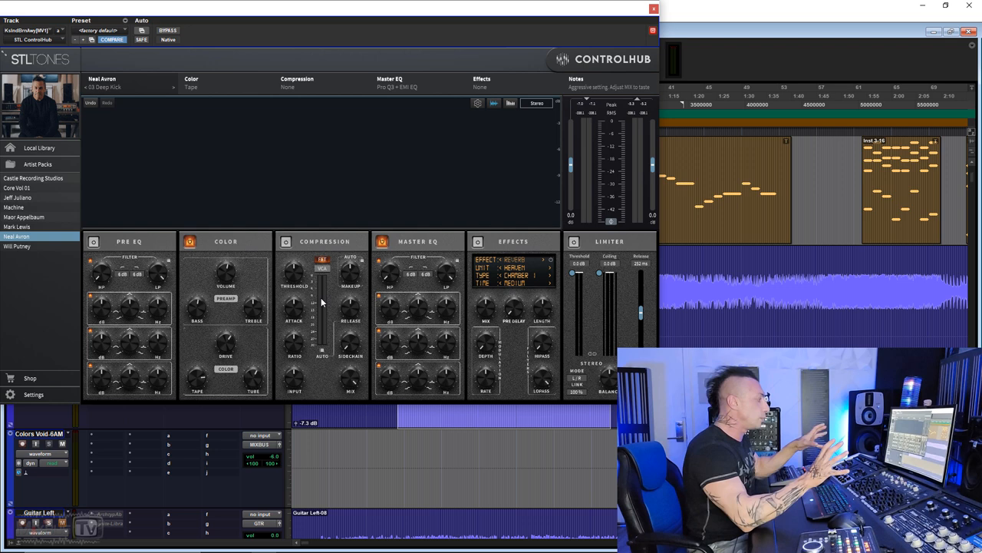
Load Jeff Juliano's 02 Thicken My Mixbus preset and toggle its Color stage while listening
{"action": "left_click", "coordinate": [17, 197]}
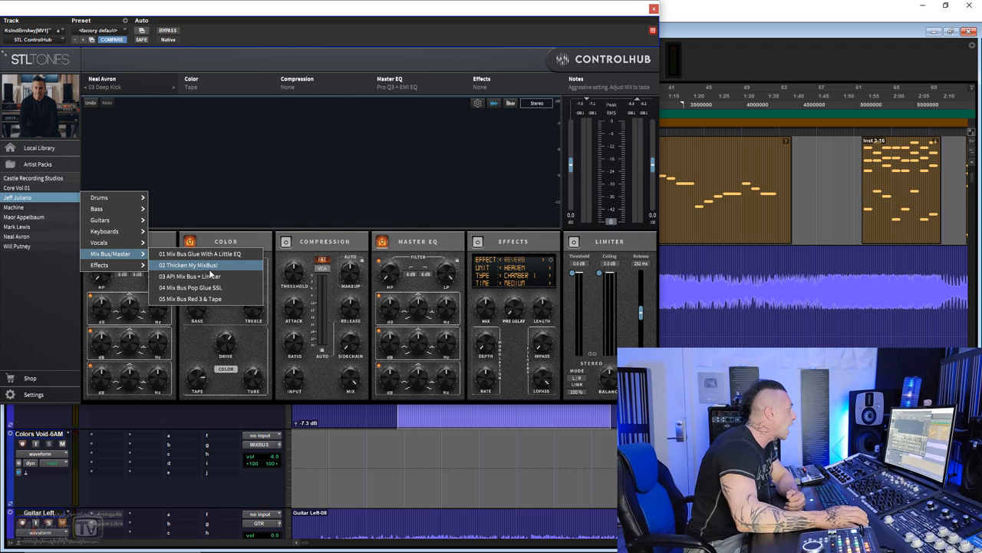
{"action": "left_click", "coordinate": [187, 264]}
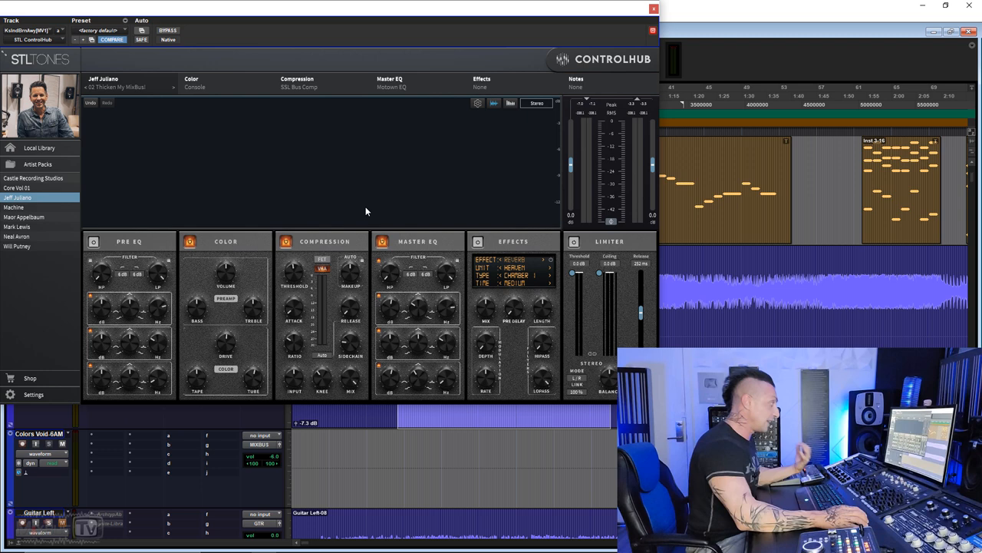
{"action": "left_click", "coordinate": [191, 242]}
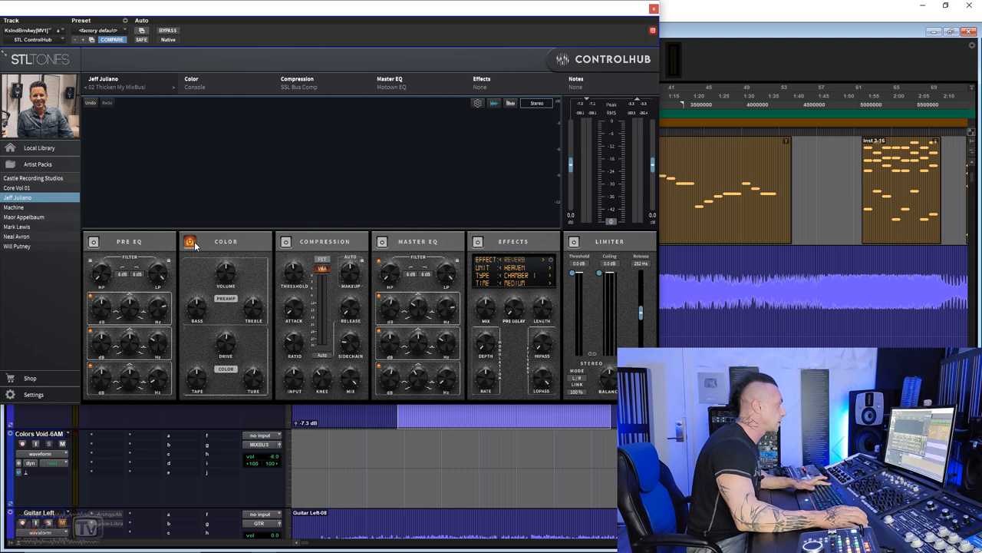
{"action": "left_click", "coordinate": [191, 241]}
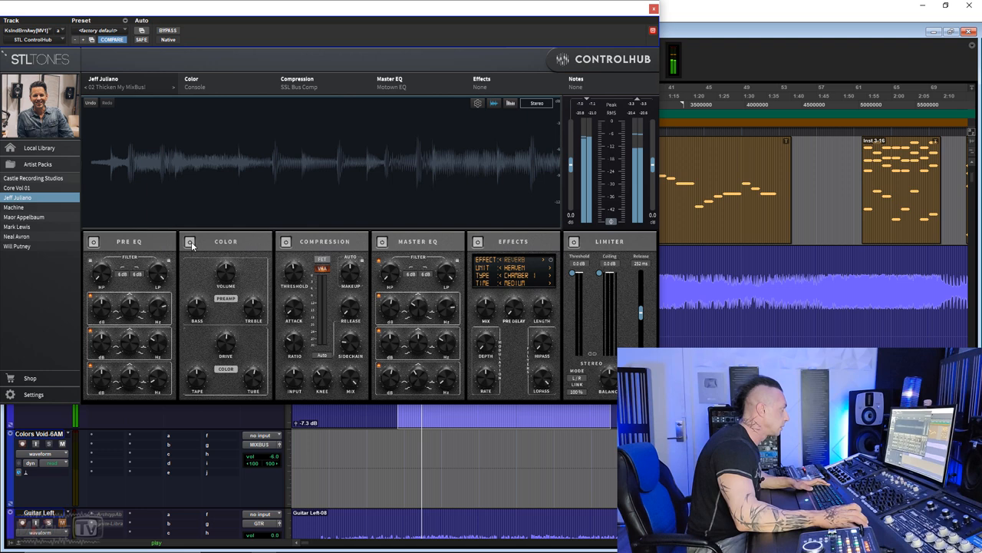
Turn the Color module back on within the Thicken My Mixbus preset
{"action": "left_click", "coordinate": [190, 241]}
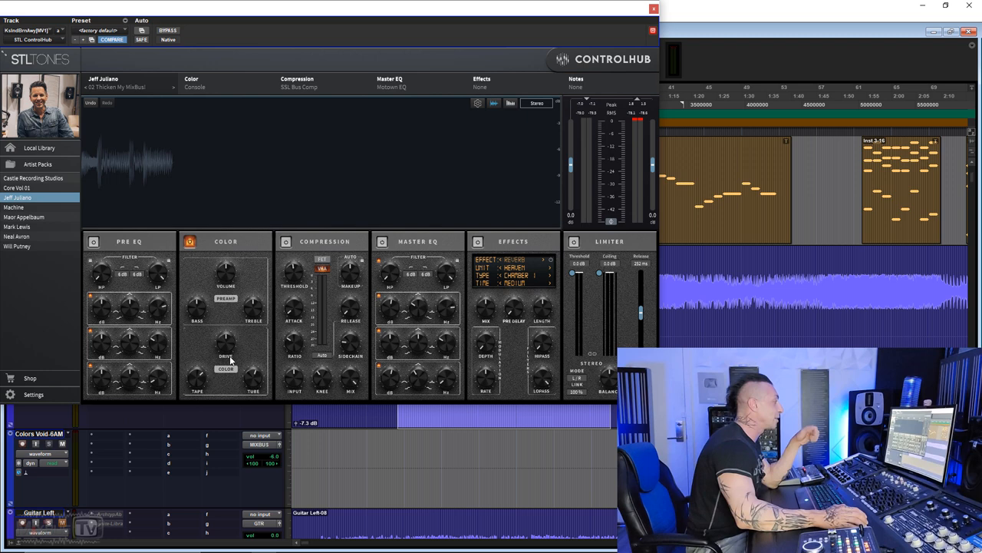
Enable the Master EQ module so its curve shows in the top display
{"action": "left_click", "coordinate": [382, 241]}
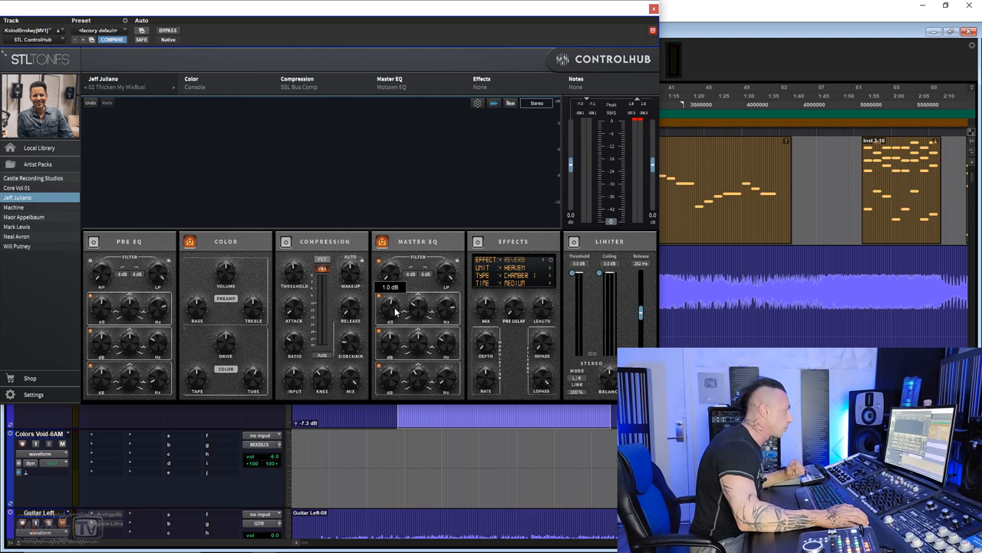
{"action": "mouse_move", "coordinate": [423, 310]}
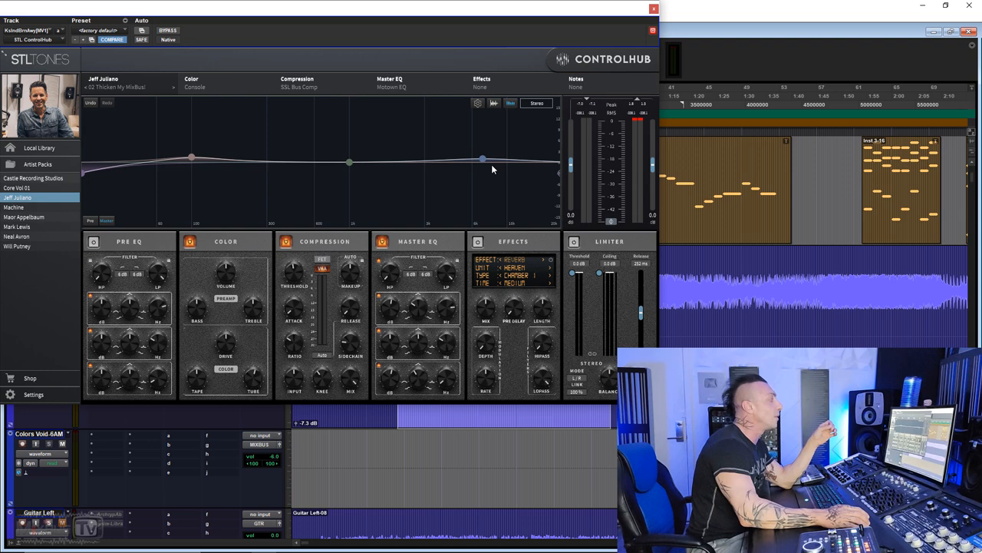
{"action": "mouse_move", "coordinate": [258, 295]}
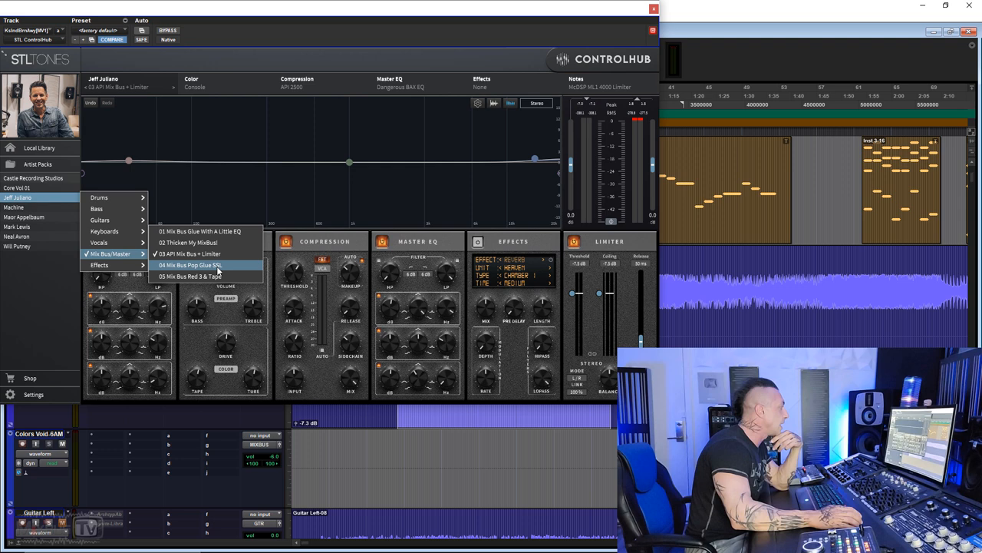
Load 05 Mix Bus Roll It & Tape from the Mix Bus/Master submenu
{"action": "left_click", "coordinate": [193, 276]}
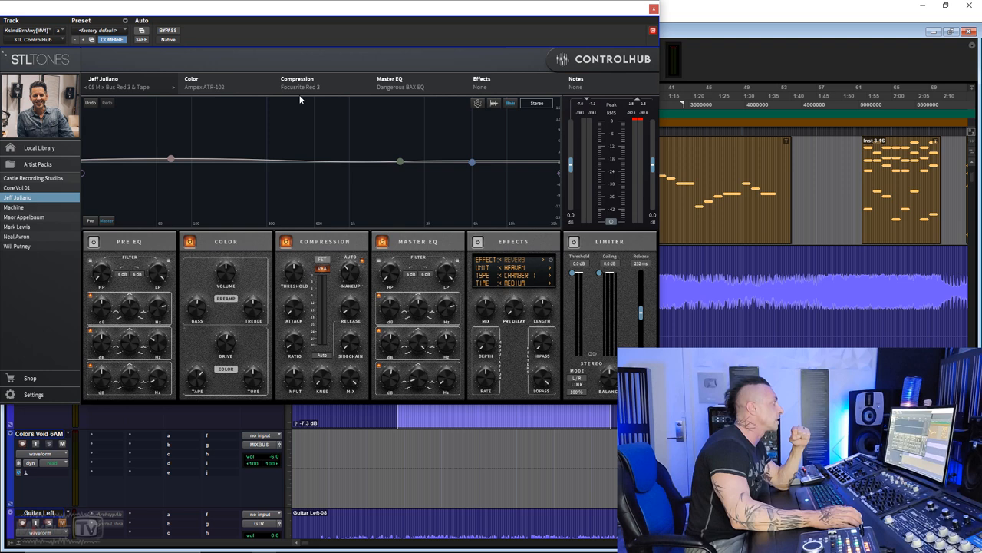
{"action": "mouse_move", "coordinate": [212, 98]}
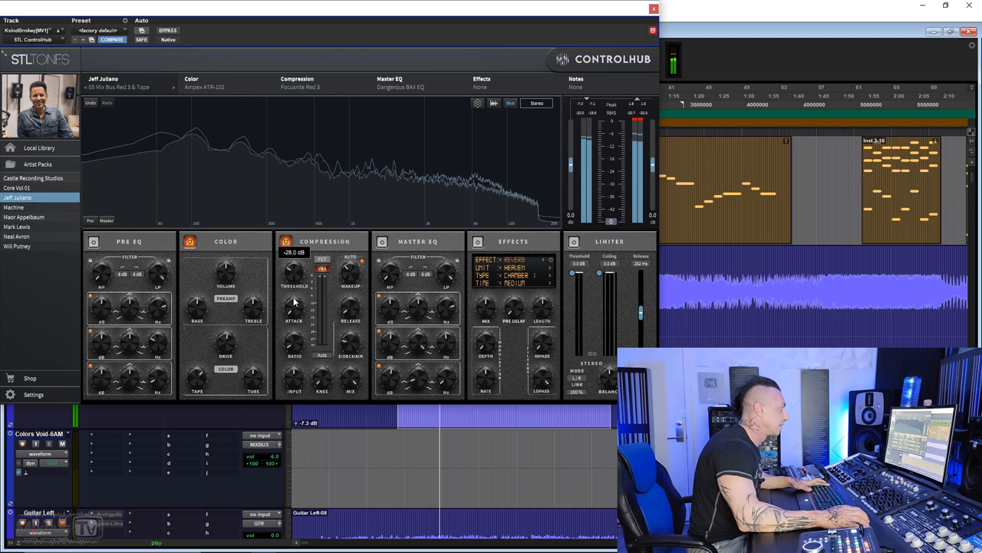
{"action": "left_click", "coordinate": [167, 30]}
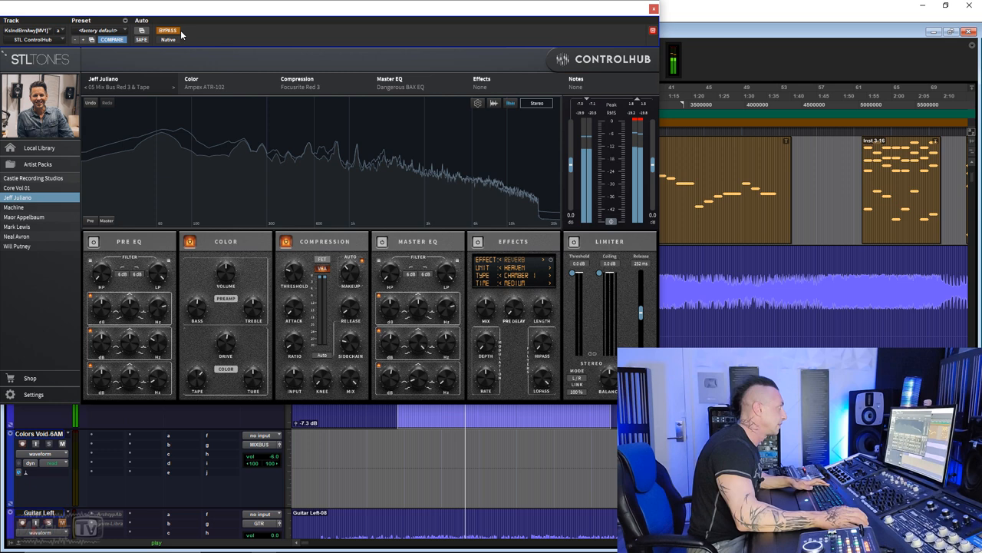
{"action": "left_click", "coordinate": [169, 31]}
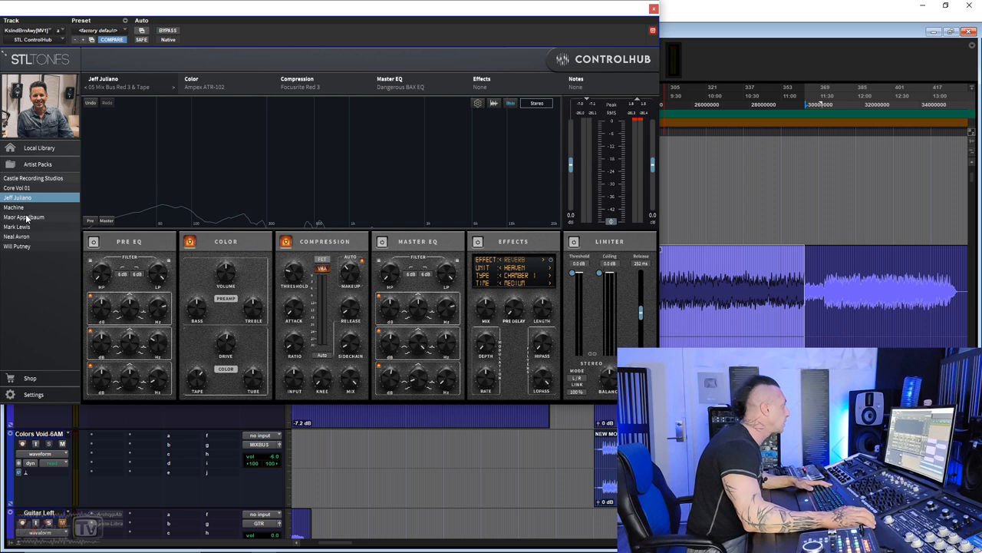
Load a Maor Appelbaum preset and toggle the live spectrum behind the EQ curve
{"action": "left_click", "coordinate": [25, 217]}
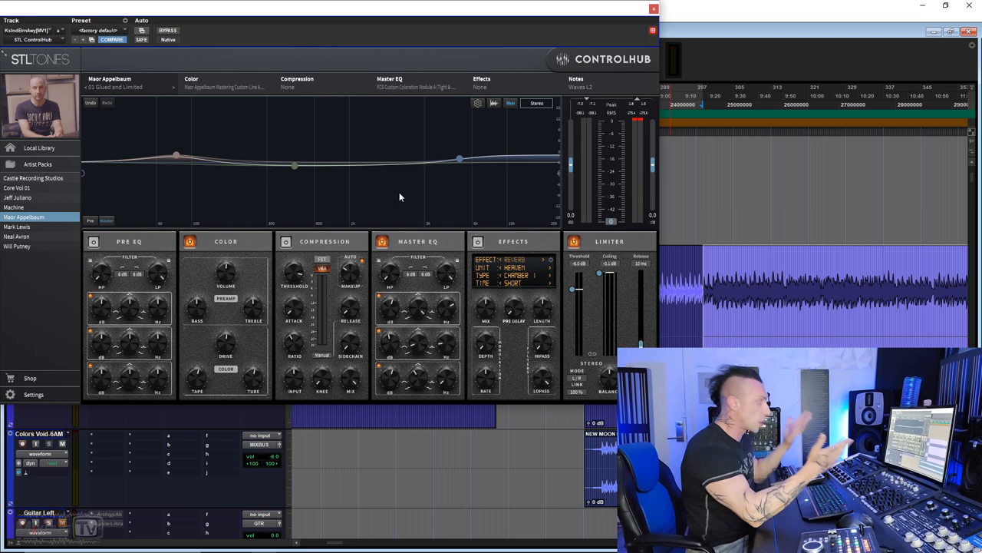
{"action": "left_click", "coordinate": [167, 31]}
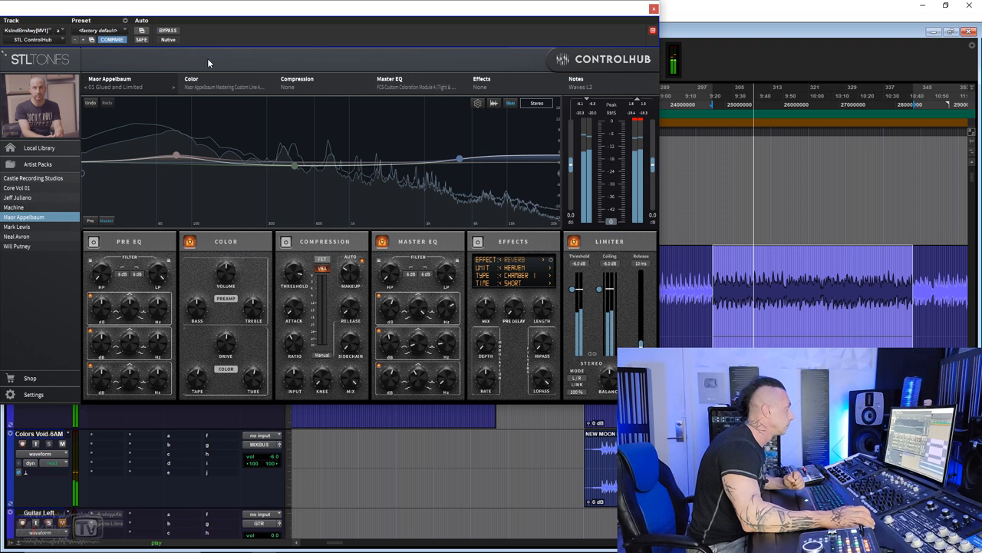
{"action": "left_click", "coordinate": [167, 30]}
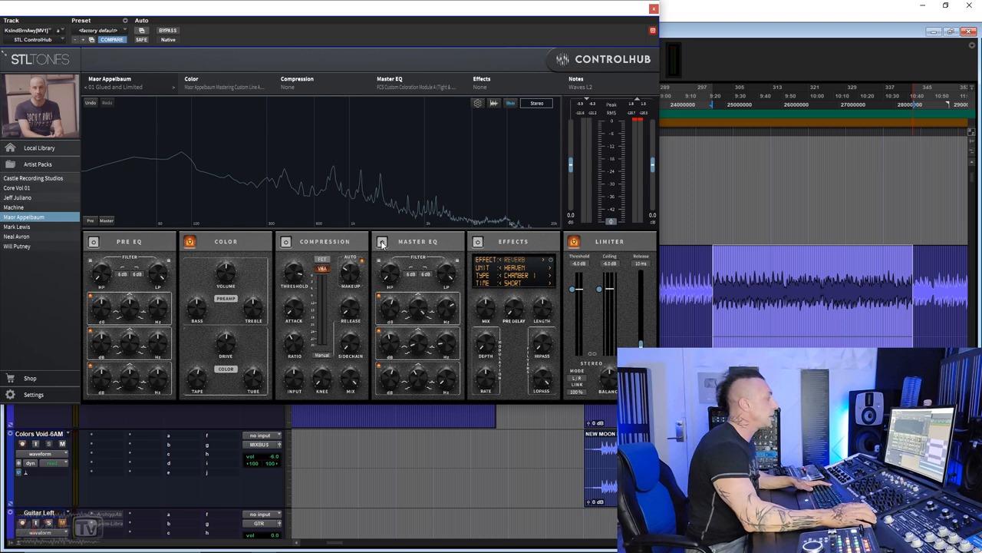
{"action": "mouse_move", "coordinate": [223, 87]}
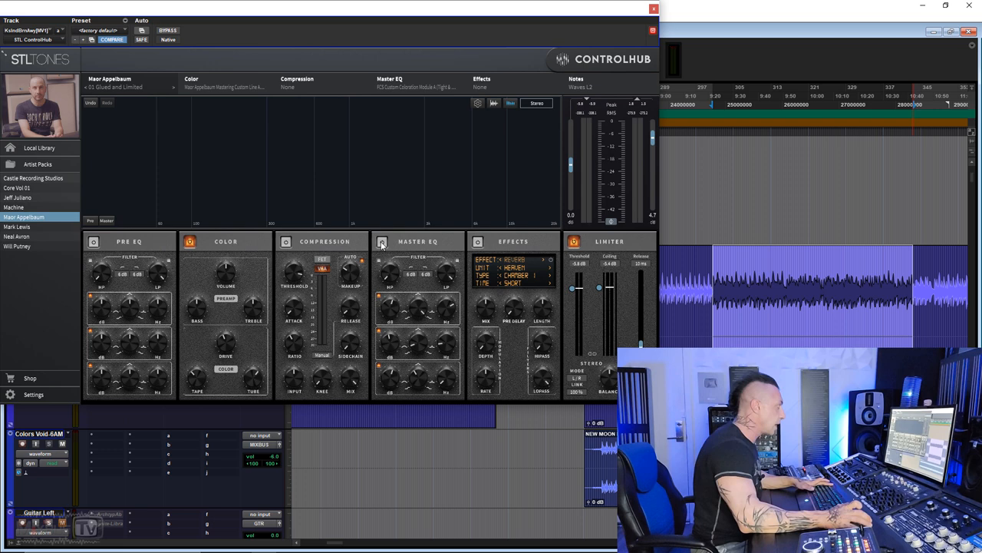
Adjust the Master EQ module on the vocal track's Maor Appelbaum preset
{"action": "left_click", "coordinate": [382, 242]}
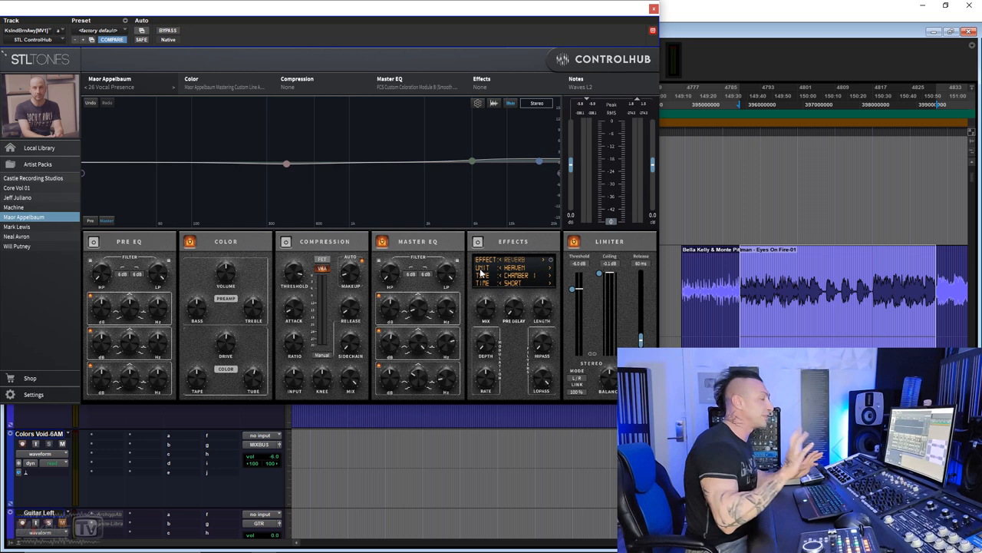
{"action": "mouse_move", "coordinate": [457, 249]}
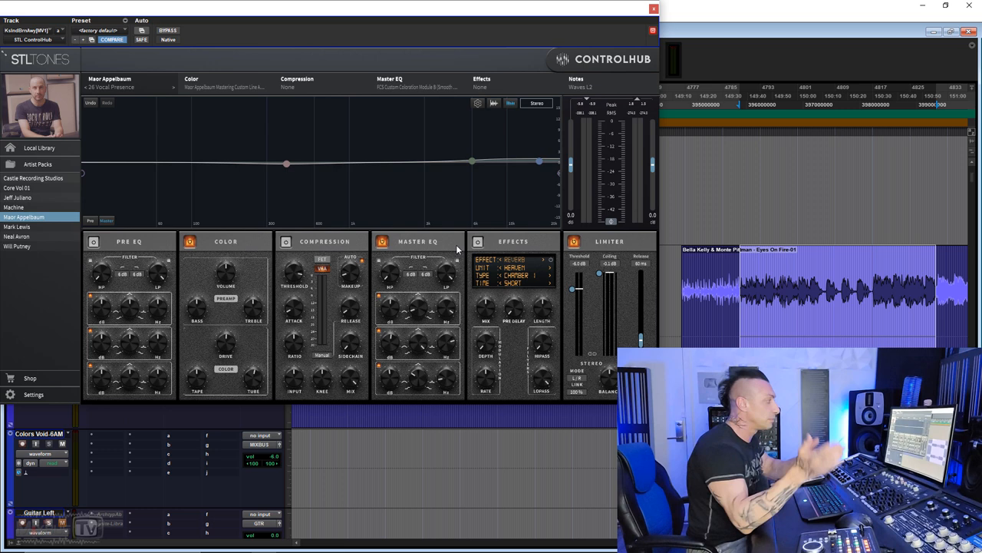
{"action": "left_click", "coordinate": [167, 31]}
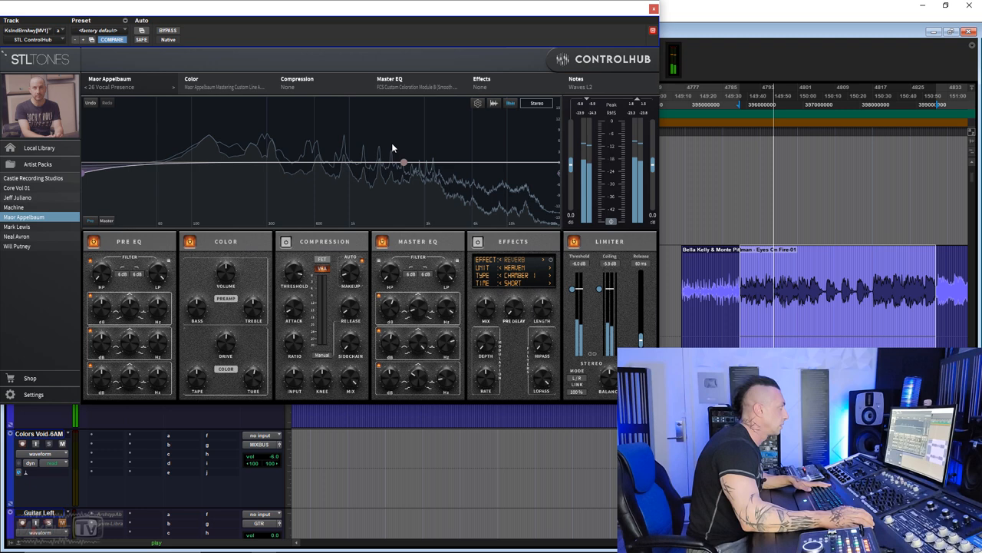
{"action": "left_click", "coordinate": [167, 31]}
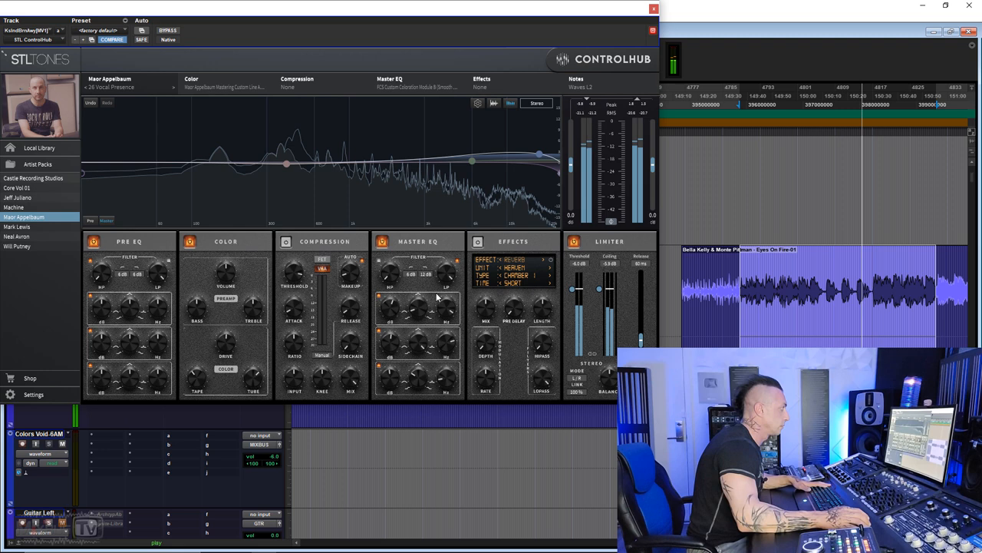
Toggle the top display view while a Will Putney drum preset plays on the drums track
{"action": "left_click", "coordinate": [168, 31]}
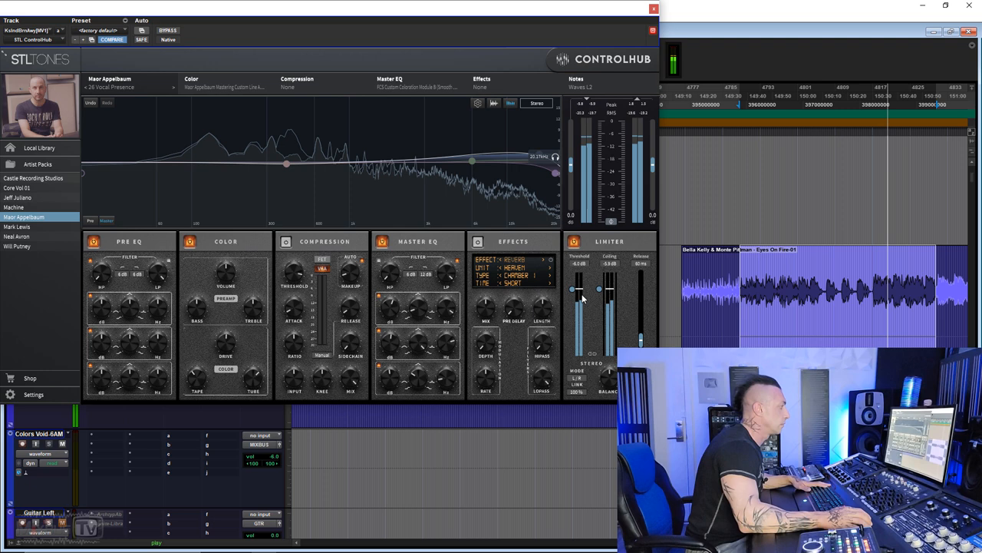
{"action": "left_click", "coordinate": [167, 31]}
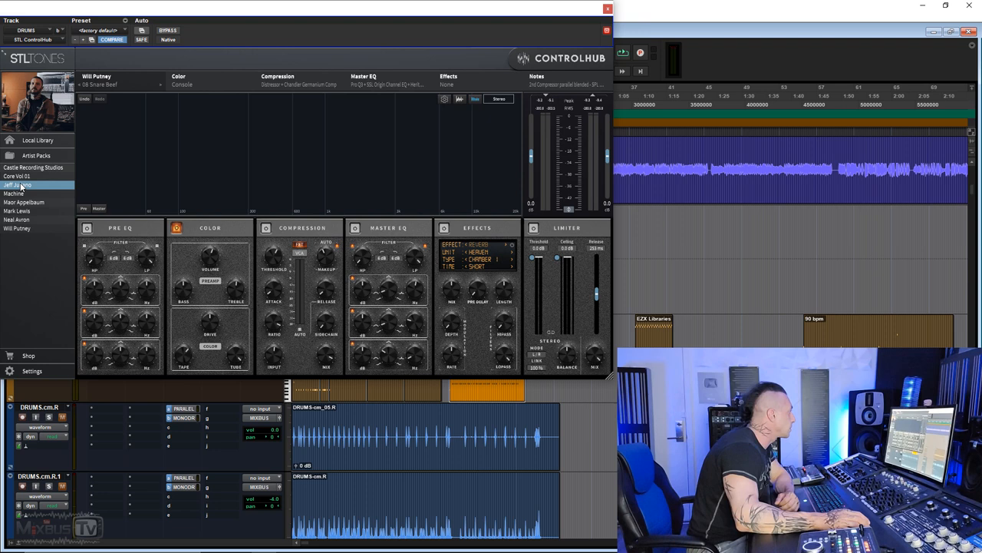
Expand the Will Putney pack's Drums category listing kick, snare, tom and room presets
{"action": "left_click", "coordinate": [93, 187]}
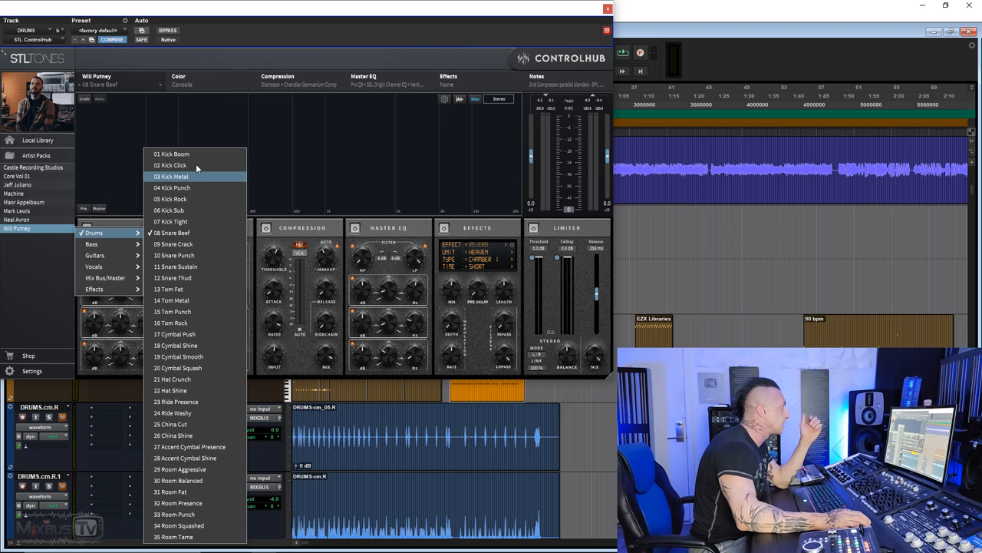
{"action": "mouse_move", "coordinate": [192, 244]}
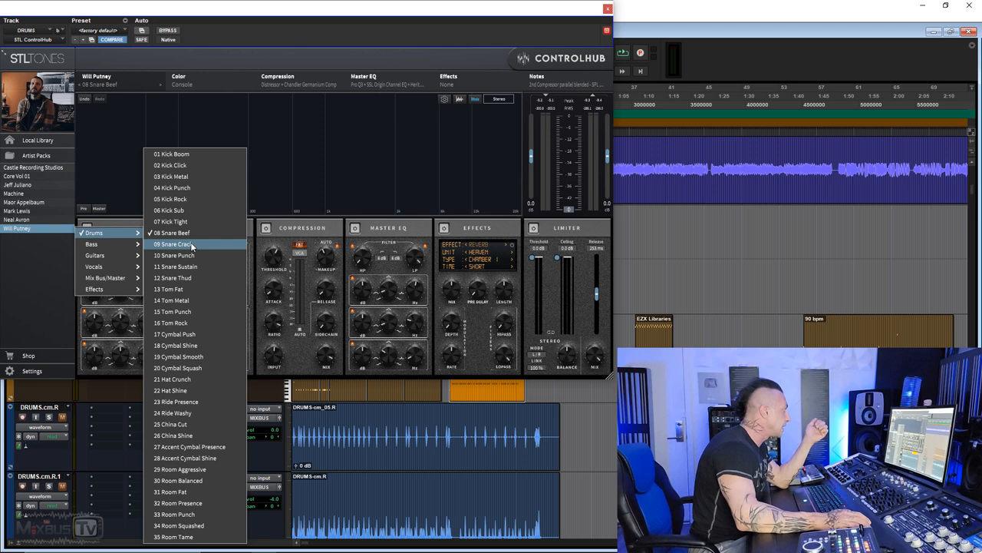
{"action": "mouse_move", "coordinate": [181, 368]}
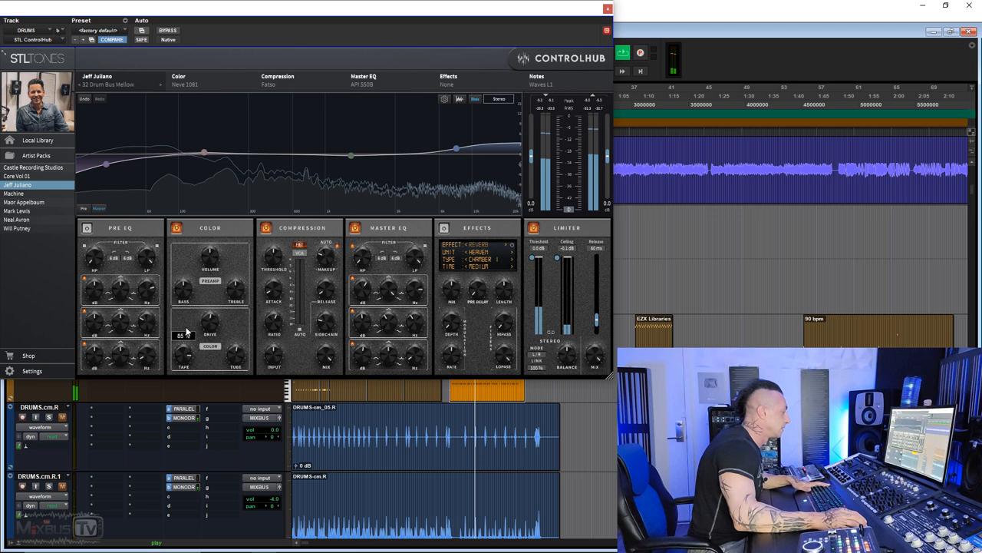
{"action": "left_click", "coordinate": [168, 31]}
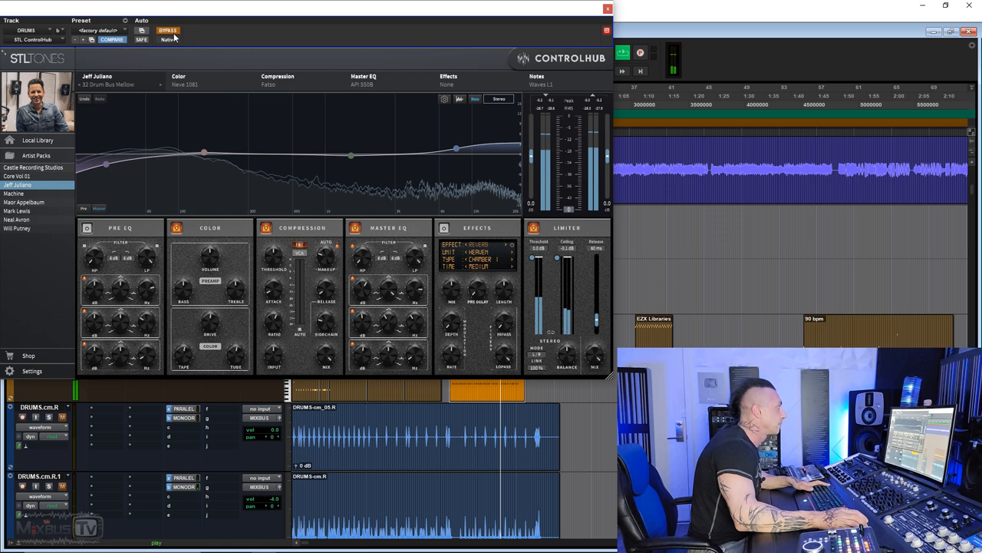
{"action": "left_click", "coordinate": [167, 30]}
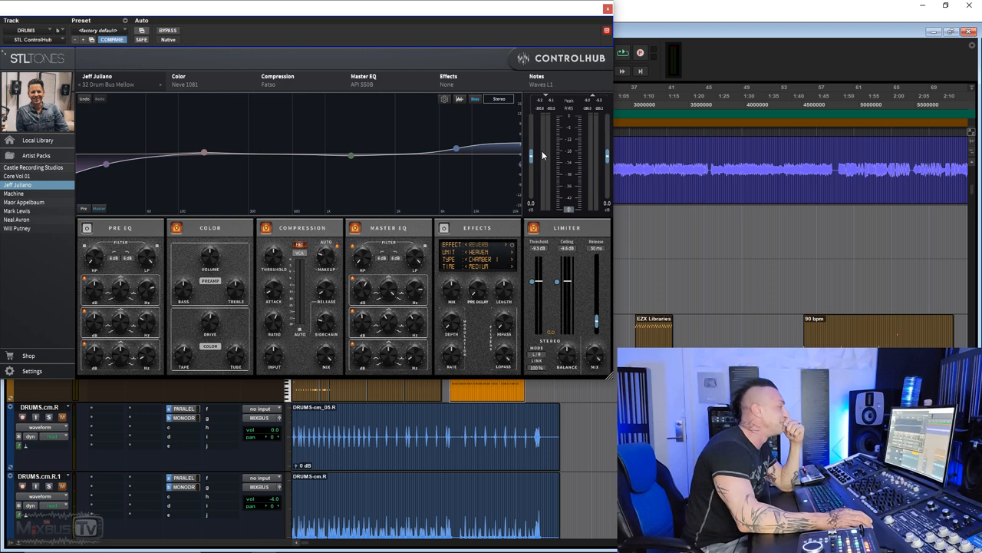
{"action": "mouse_move", "coordinate": [560, 84]}
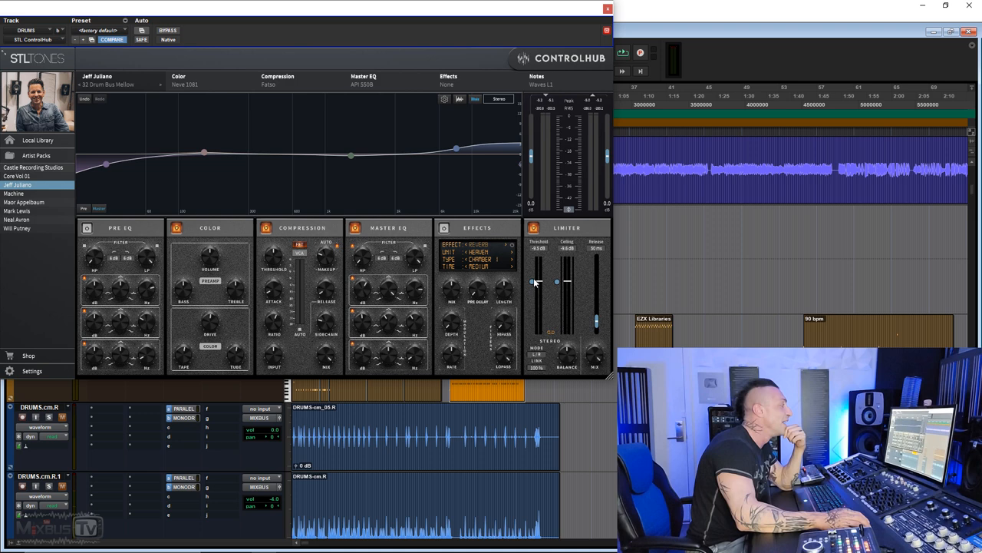
Show Will Putney's Effects preset list with reverb, distortion and delay bus options
{"action": "left_click", "coordinate": [16, 229]}
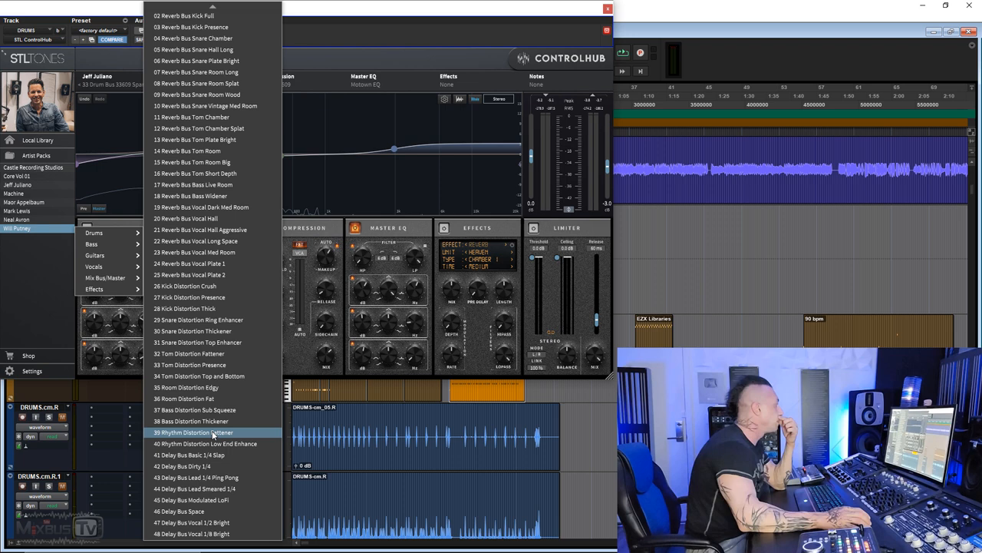
{"action": "mouse_move", "coordinate": [203, 196]}
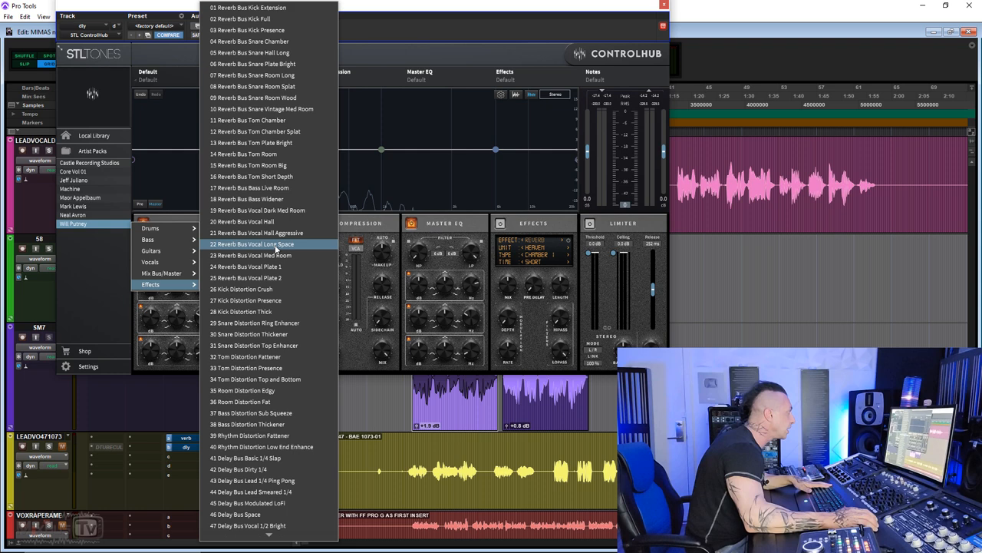
Audition two Will Putney Reverb Bus Vocal presets, ending on a plate-style vocal reverb
{"action": "left_click", "coordinate": [252, 242]}
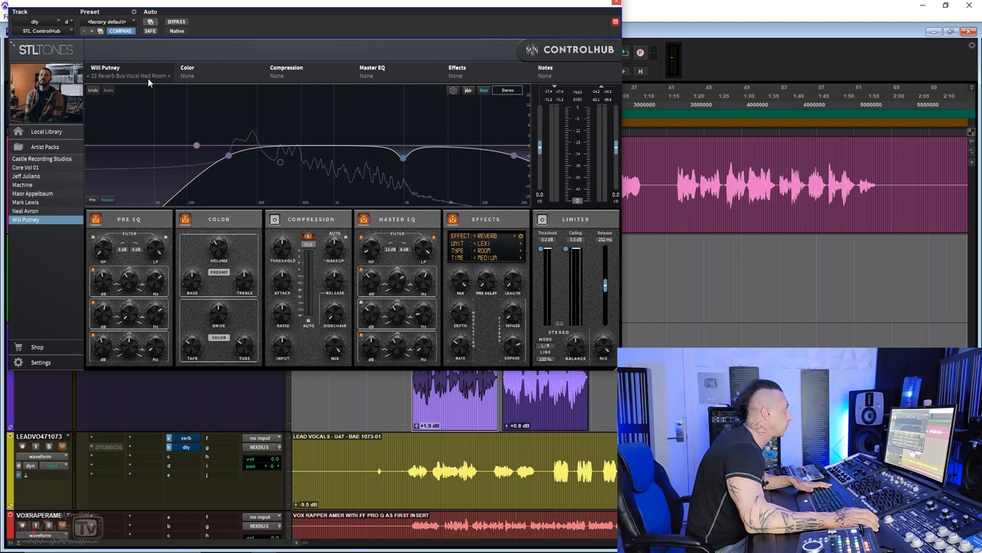
{"action": "left_click", "coordinate": [131, 75]}
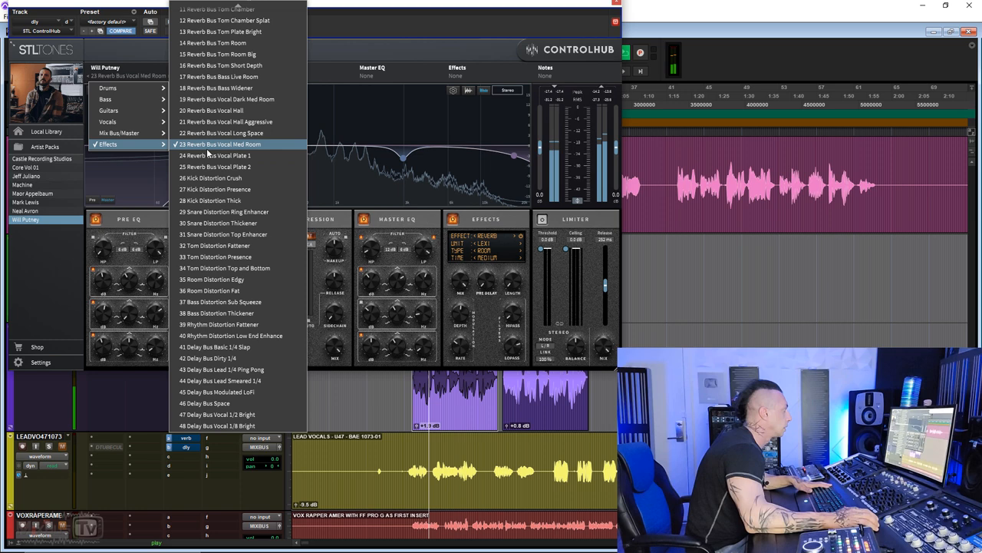
{"action": "left_click", "coordinate": [215, 155]}
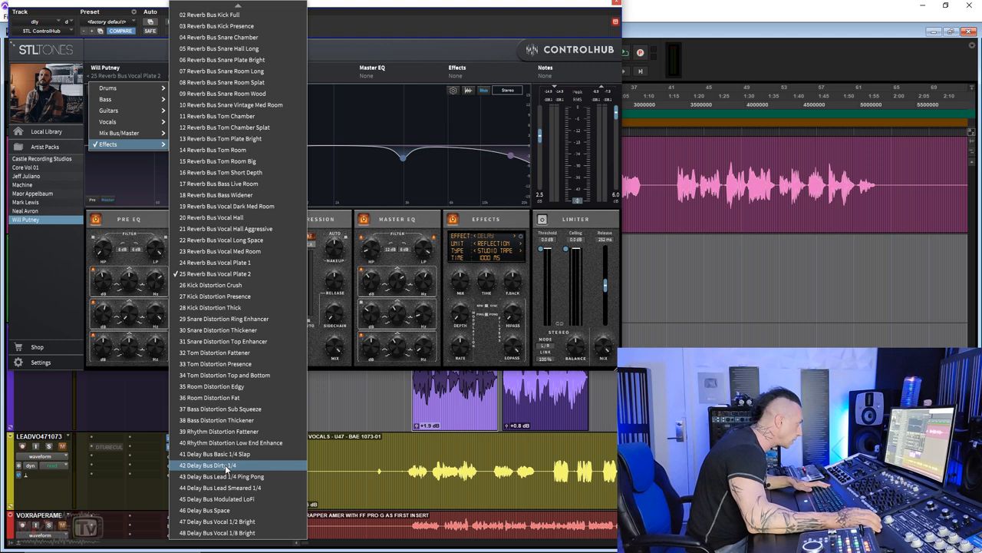
Replace the vocal reverb with a Will Putney Delay Bus preset on the send
{"action": "left_click", "coordinate": [207, 465]}
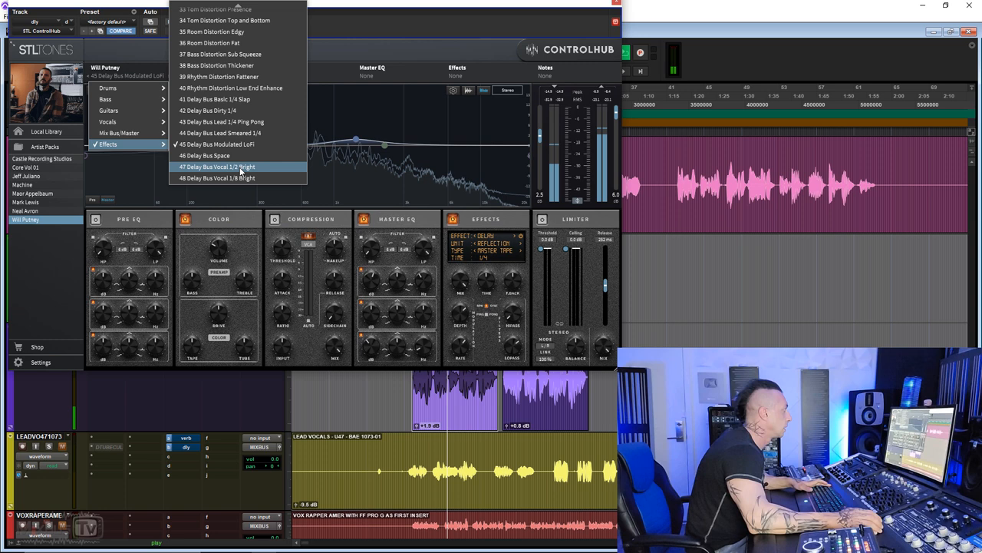
{"action": "left_click", "coordinate": [204, 155]}
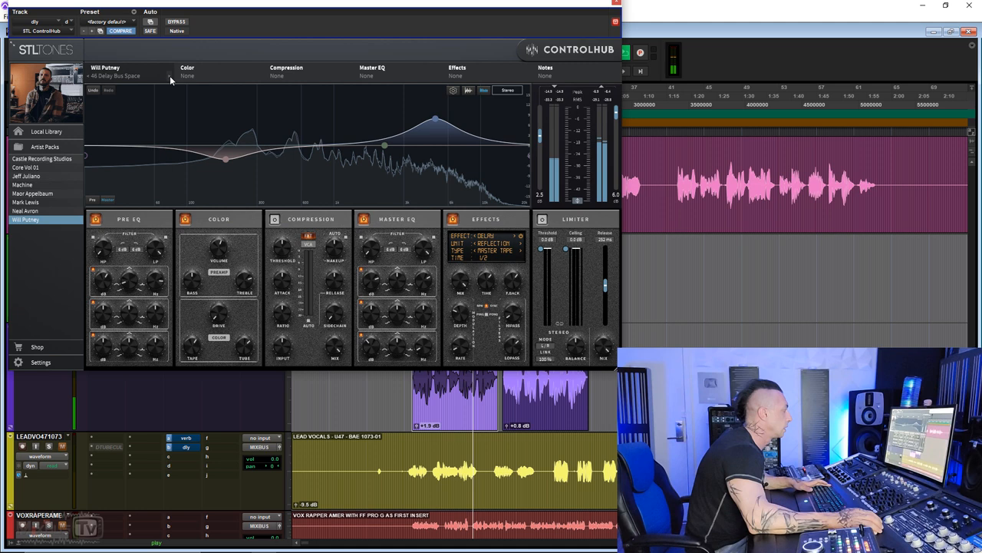